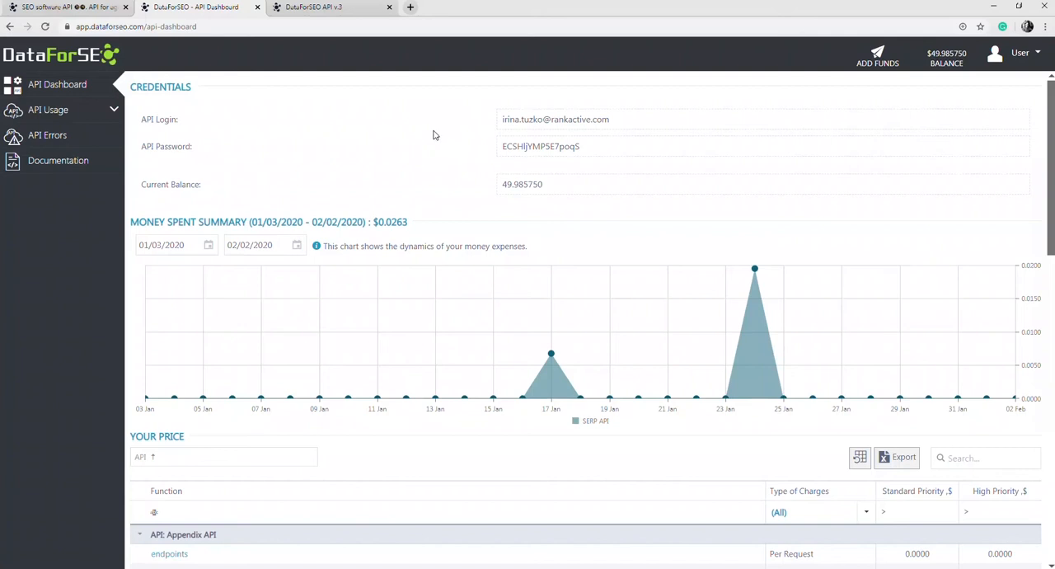
Step: Switch to the DataForSEO API v3 documentation Introduction page from the dashboard
left_click(313, 7)
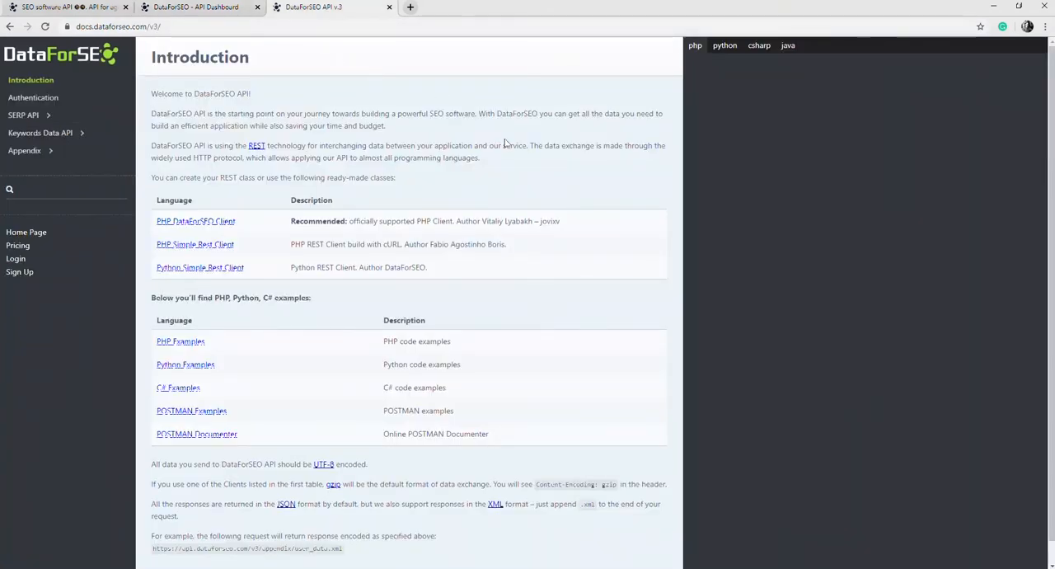
mouse_move(330, 305)
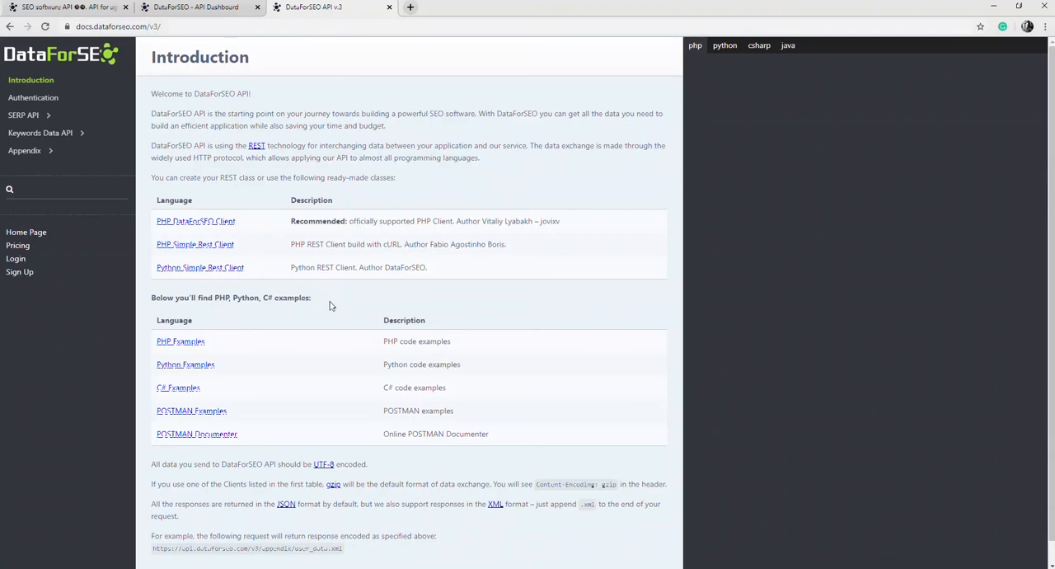
mouse_move(290, 432)
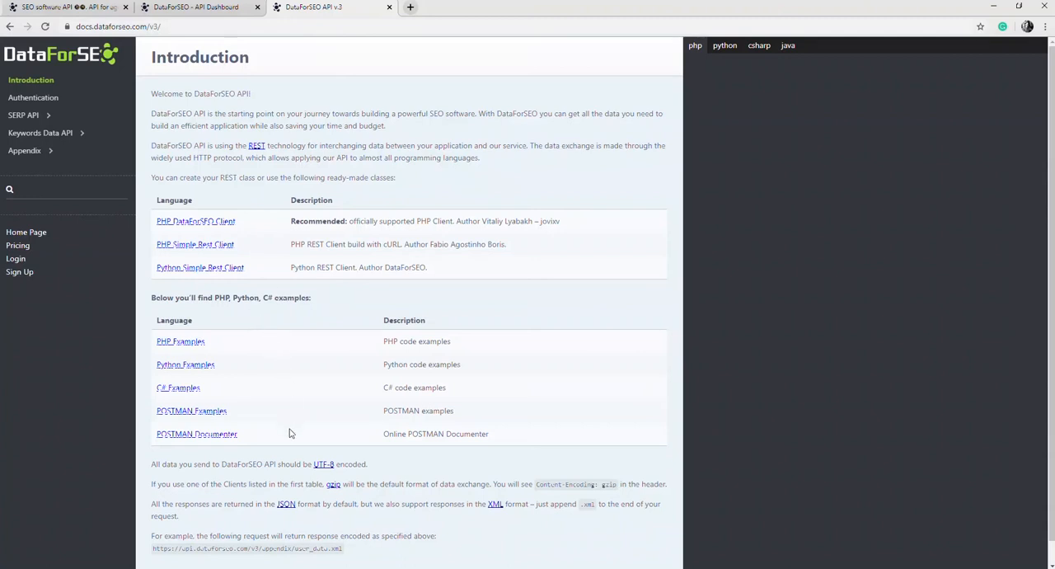
mouse_move(230, 412)
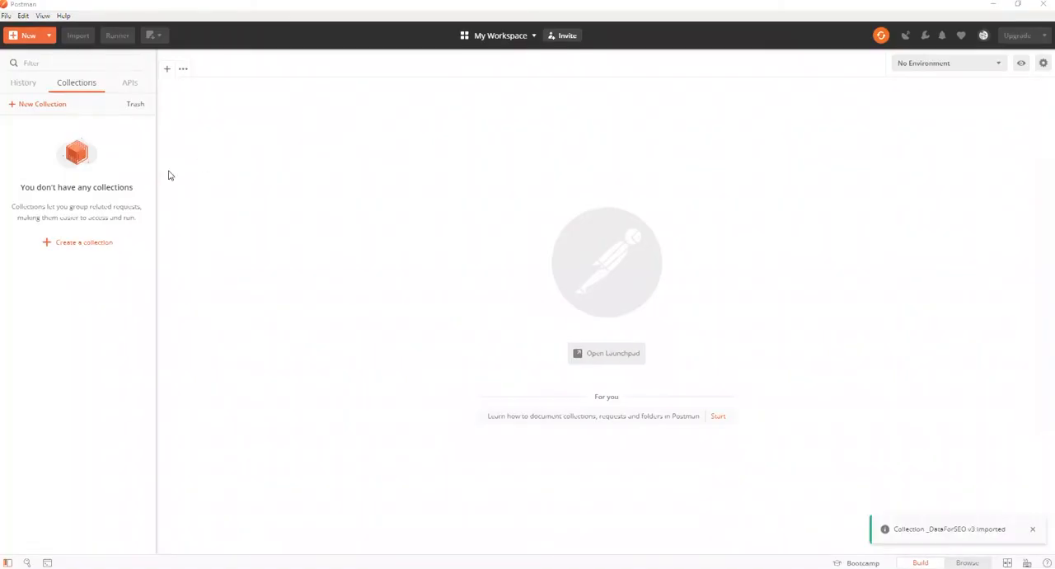
Step: Set the collection's authorization to Basic Auth and copy the API login from the dashboard
left_click(146, 135)
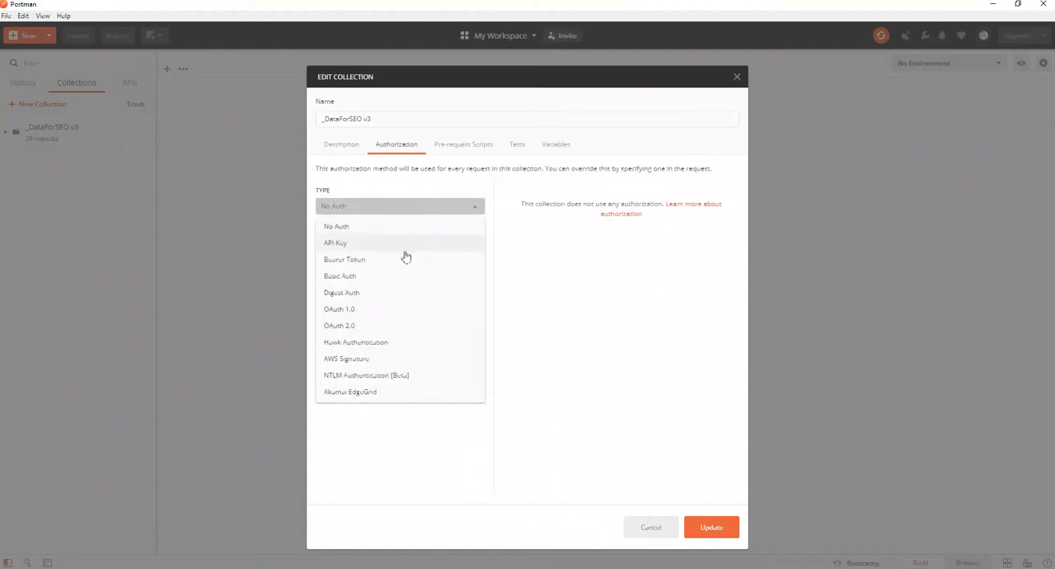
left_click(339, 275)
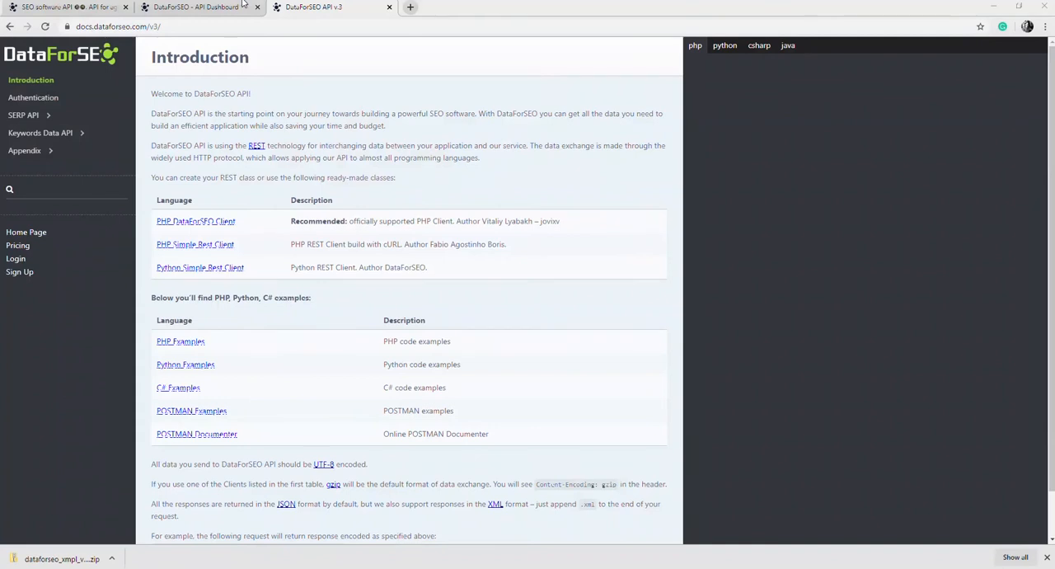
left_click(198, 7)
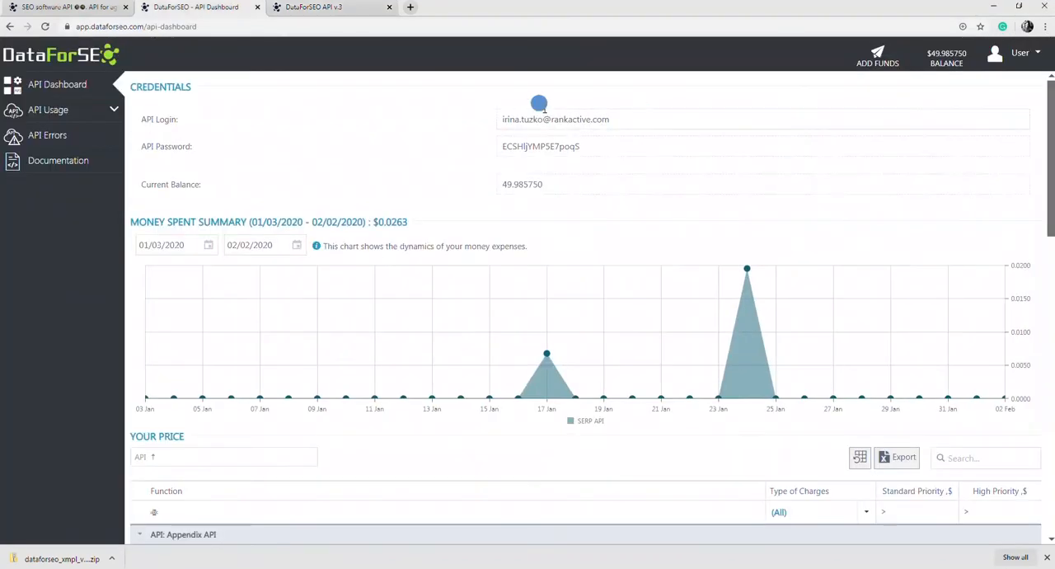
double_click(554, 118)
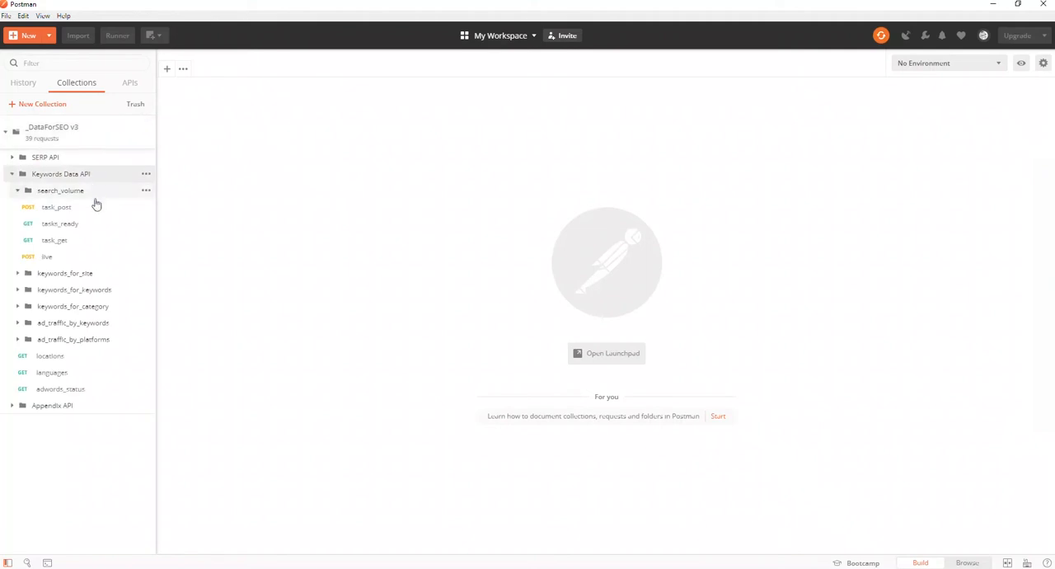
Step: Make the task_post request inherit authorization from the collection
left_click(56, 206)
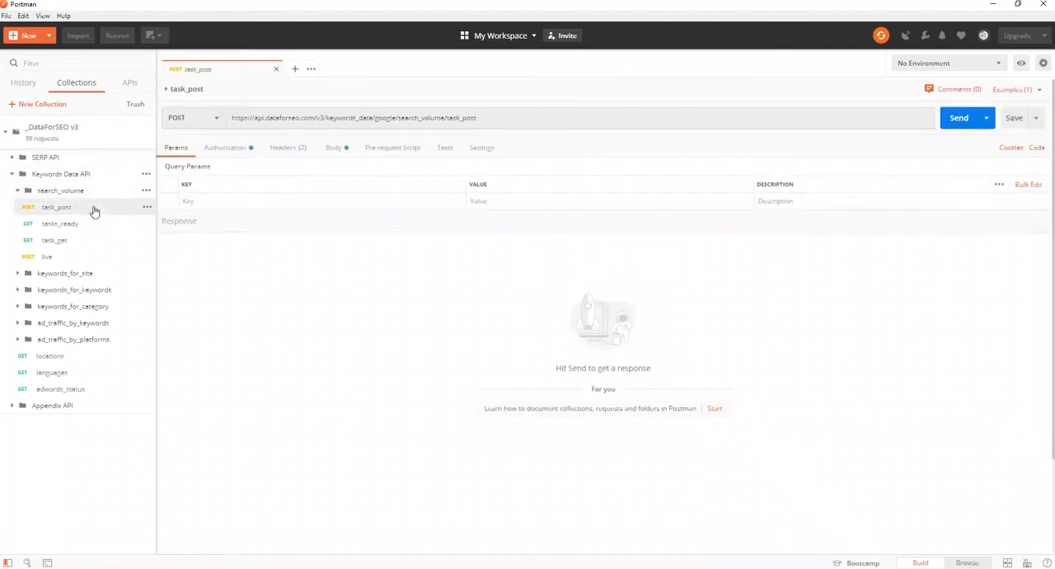
left_click(224, 147)
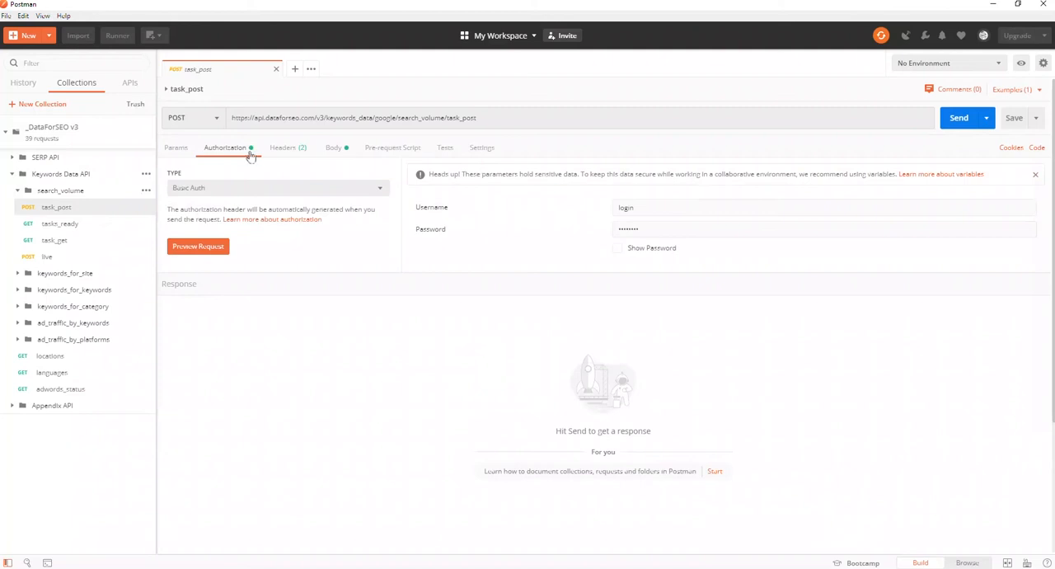
left_click(277, 188)
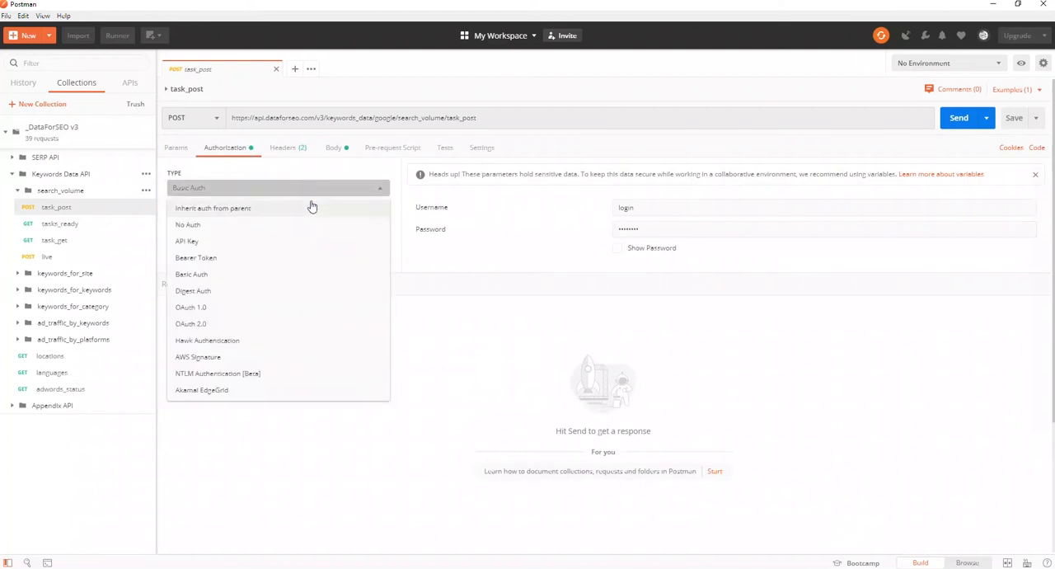
left_click(212, 208)
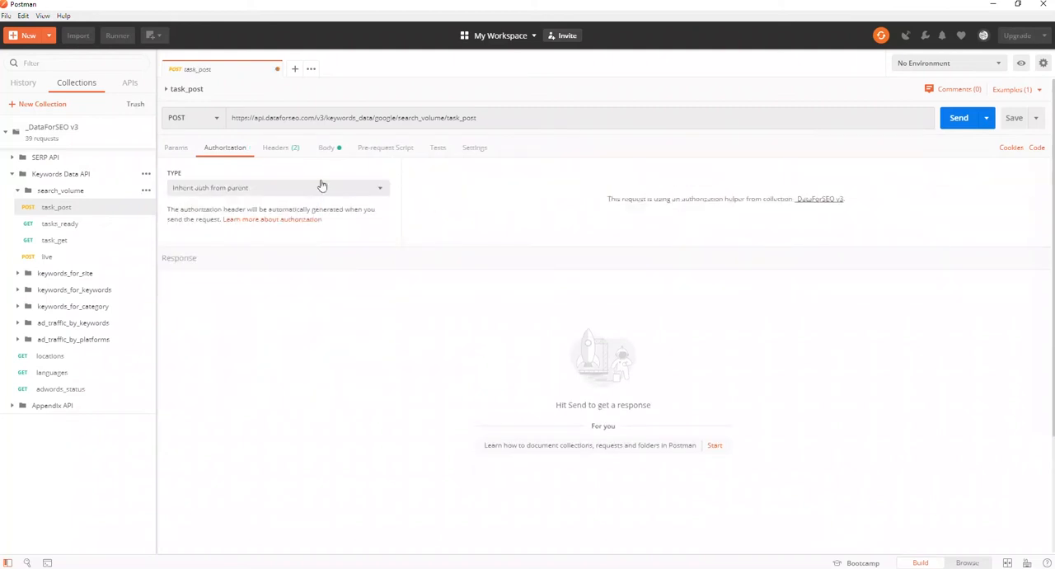
Step: Edit the JSON body: post_id 123 and keywords buy domain, marketing automation, get search volume
left_click(327, 147)
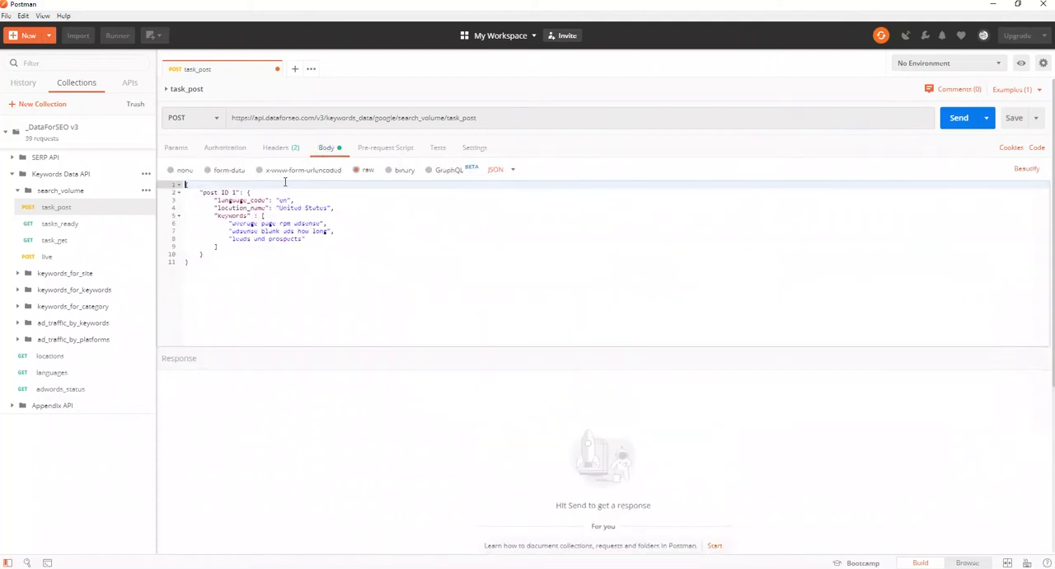
left_click(250, 191)
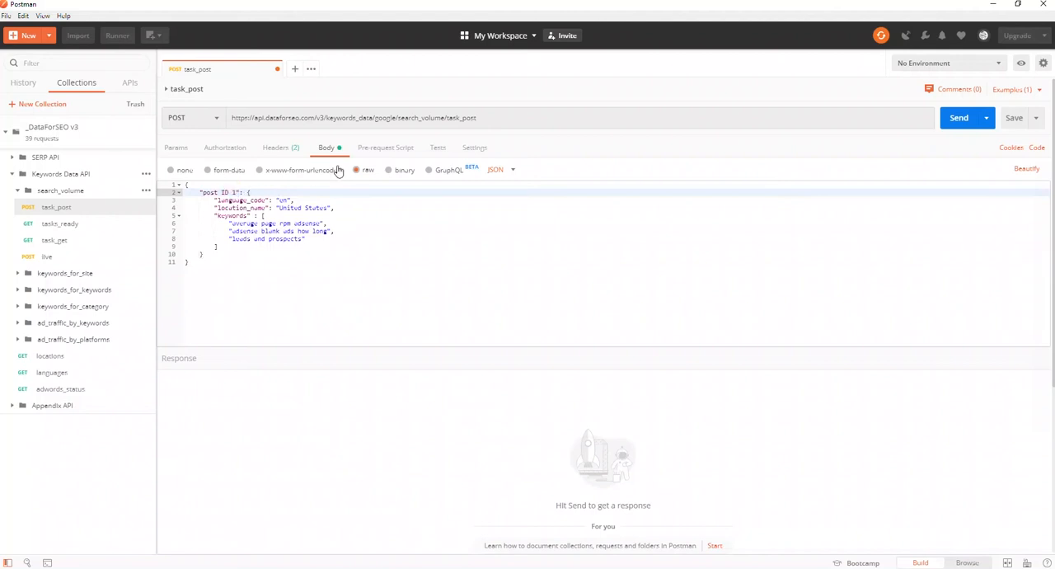
type("23")
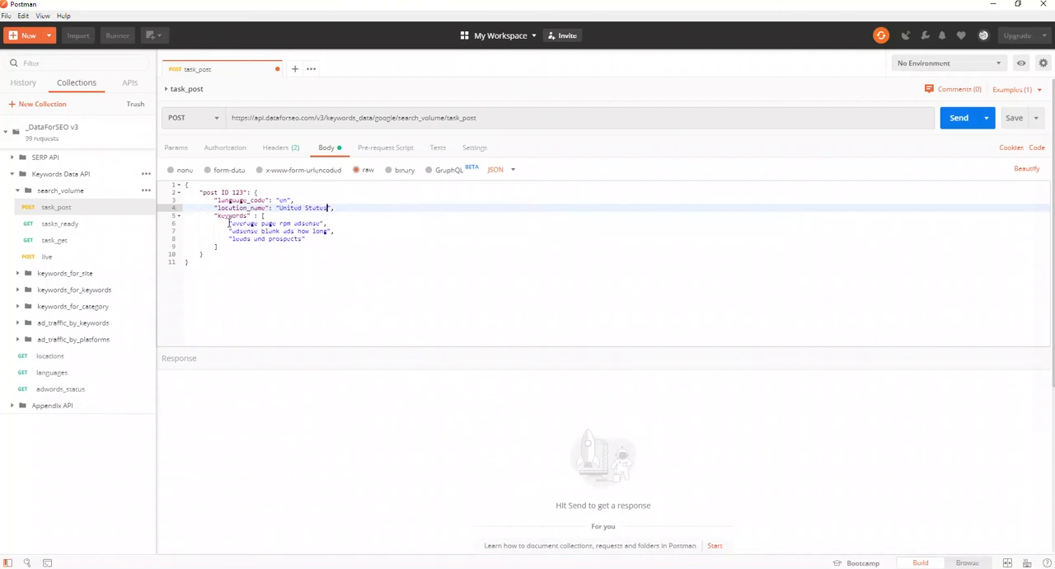
left_click_drag(231, 224, 310, 239)
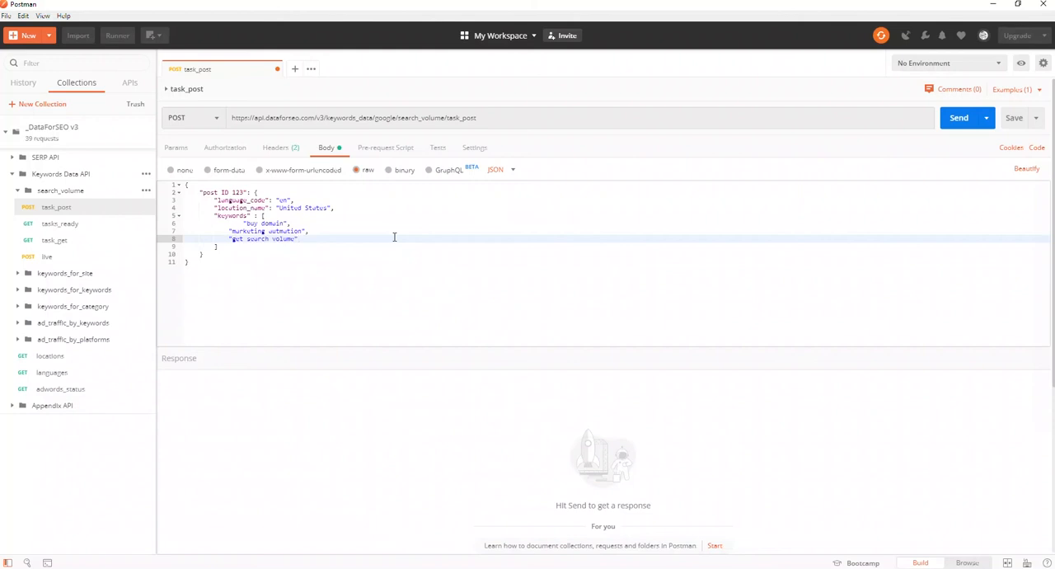
Step: Send task_post and select the task id returned in the status OK response
left_click(960, 117)
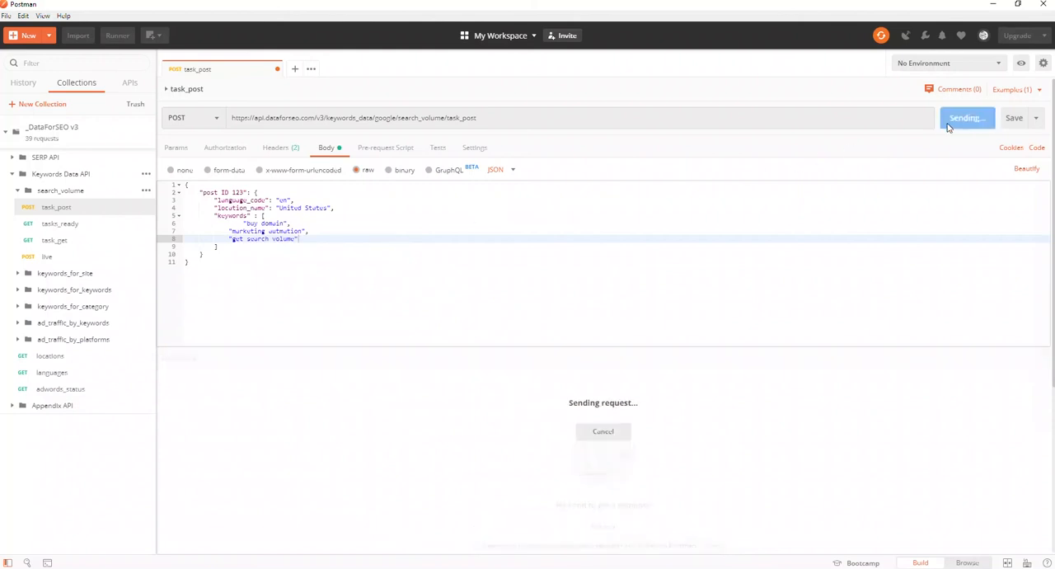
left_click(962, 117)
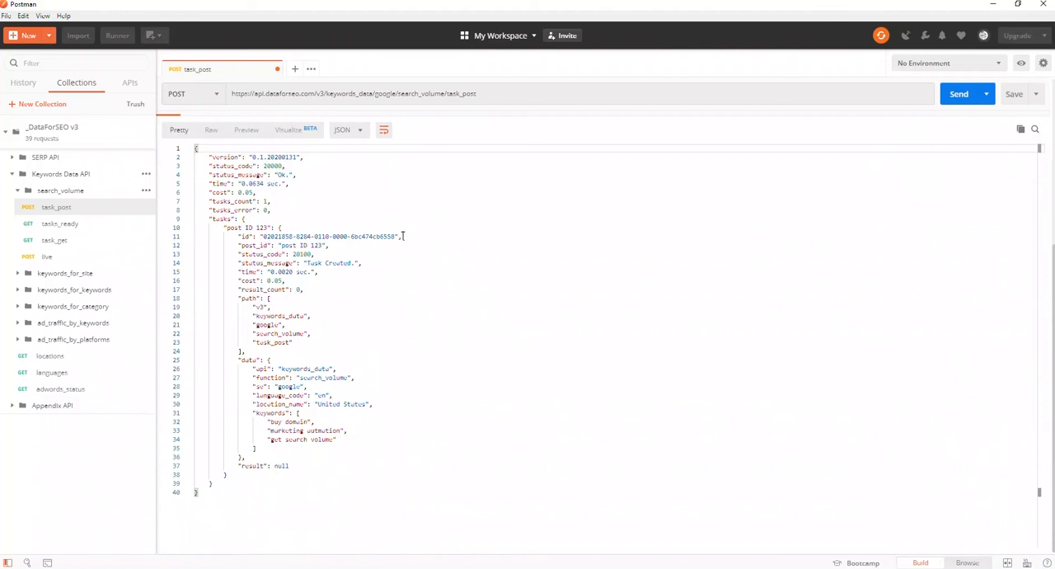
double_click(329, 237)
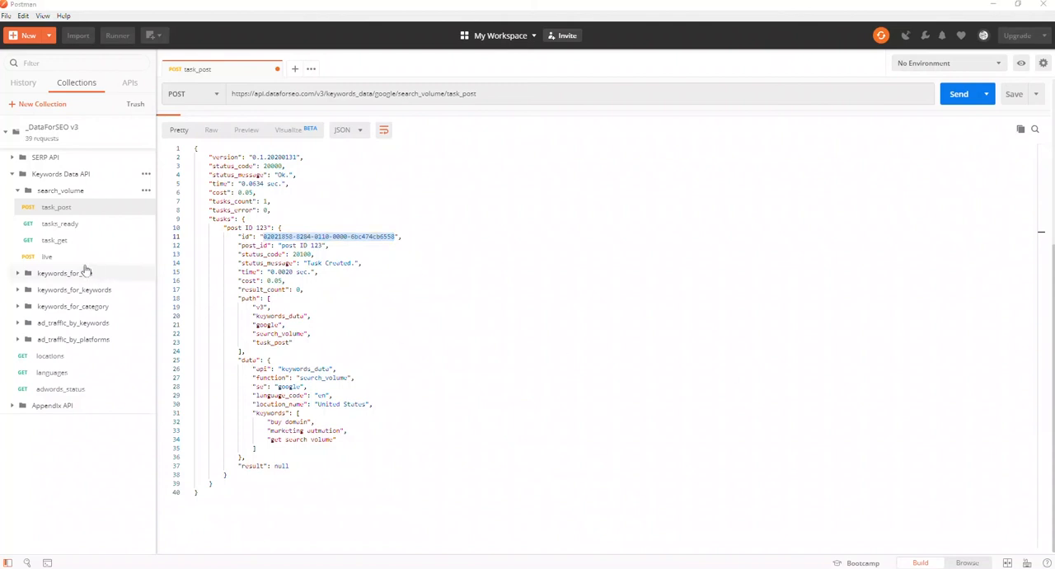
left_click(55, 240)
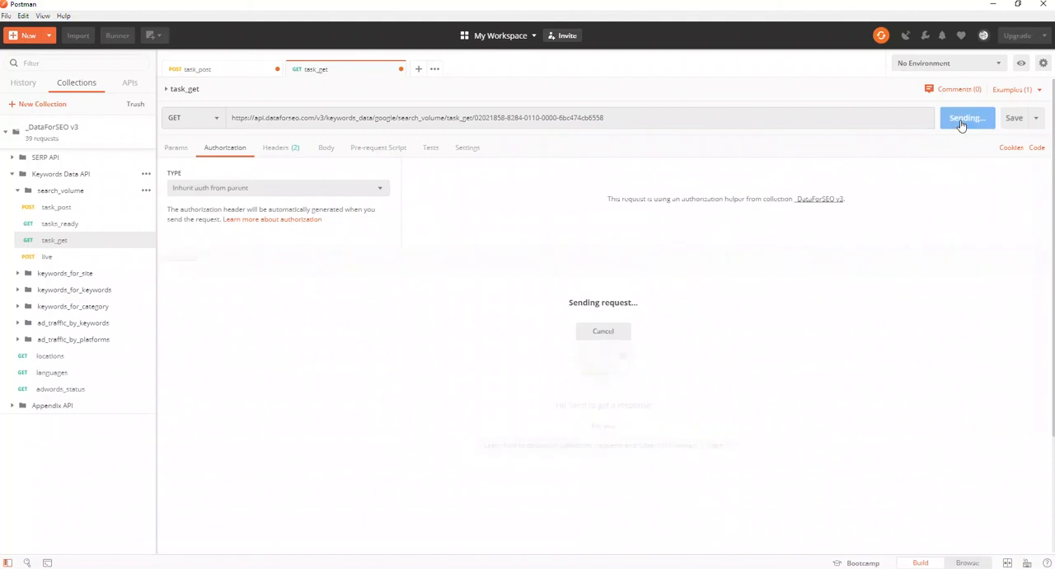
left_click(959, 117)
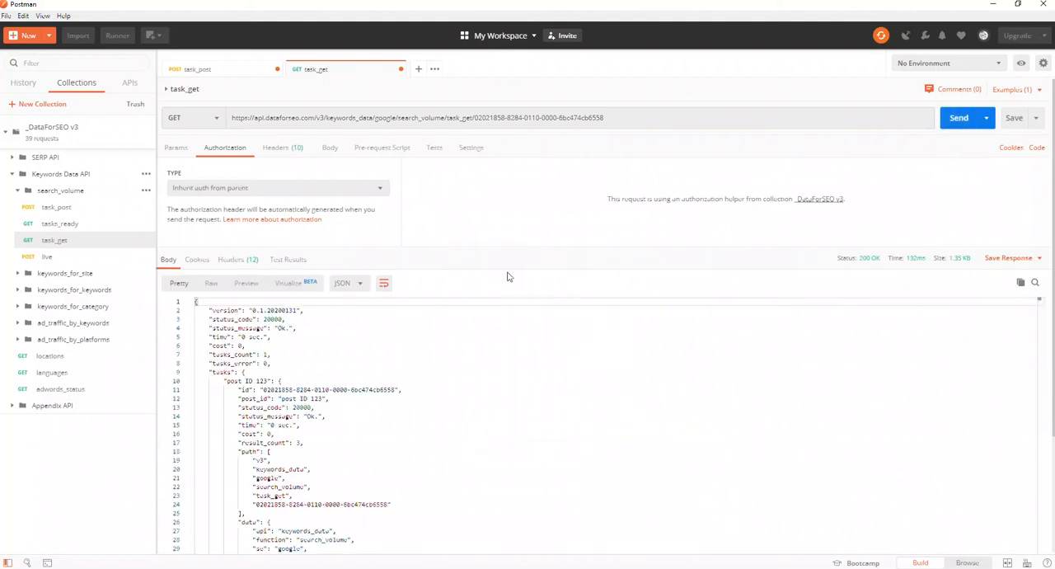
scroll("down", 3)
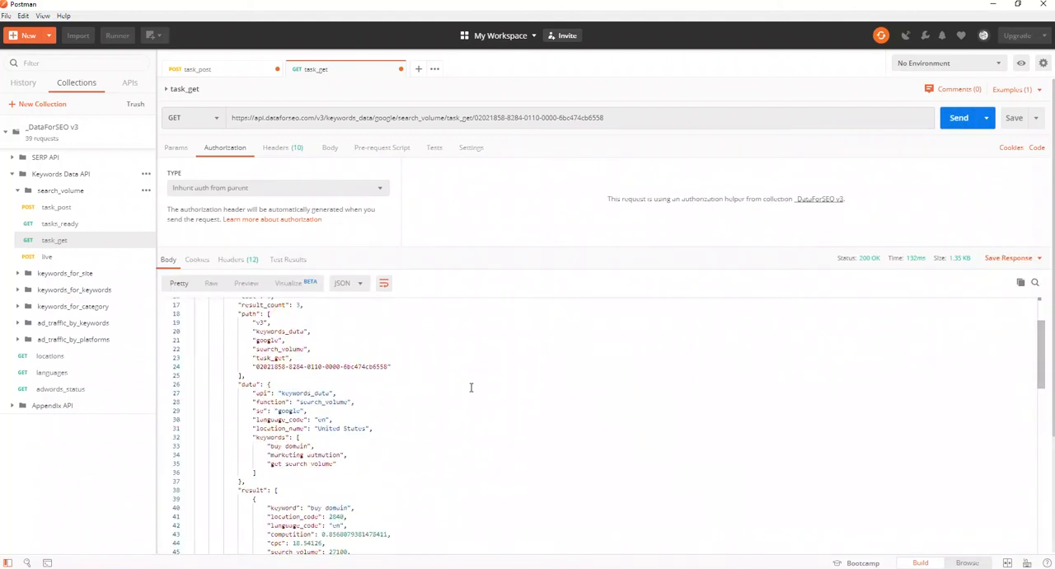
scroll("down", 3)
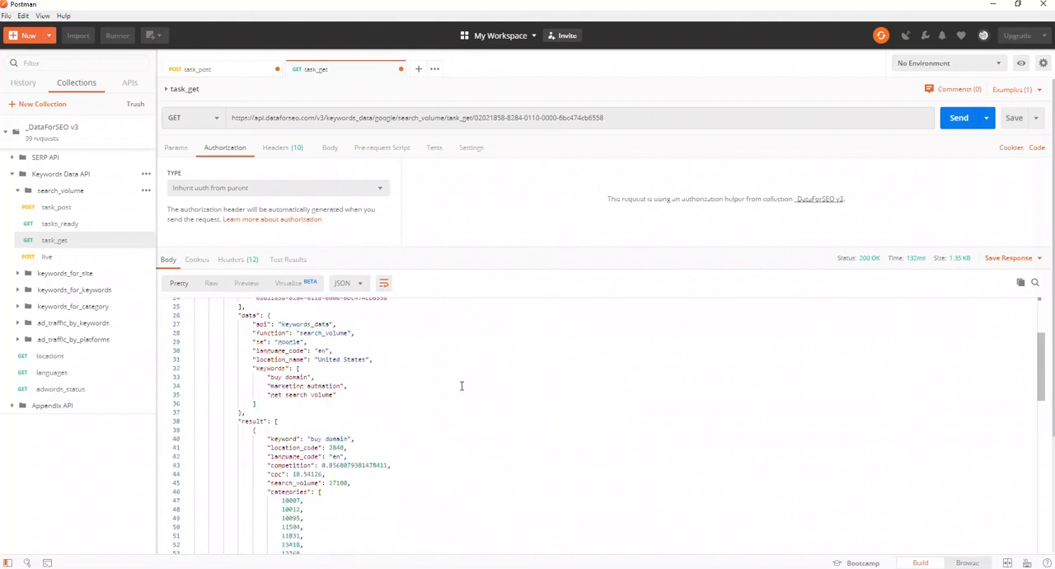
scroll("down", 3)
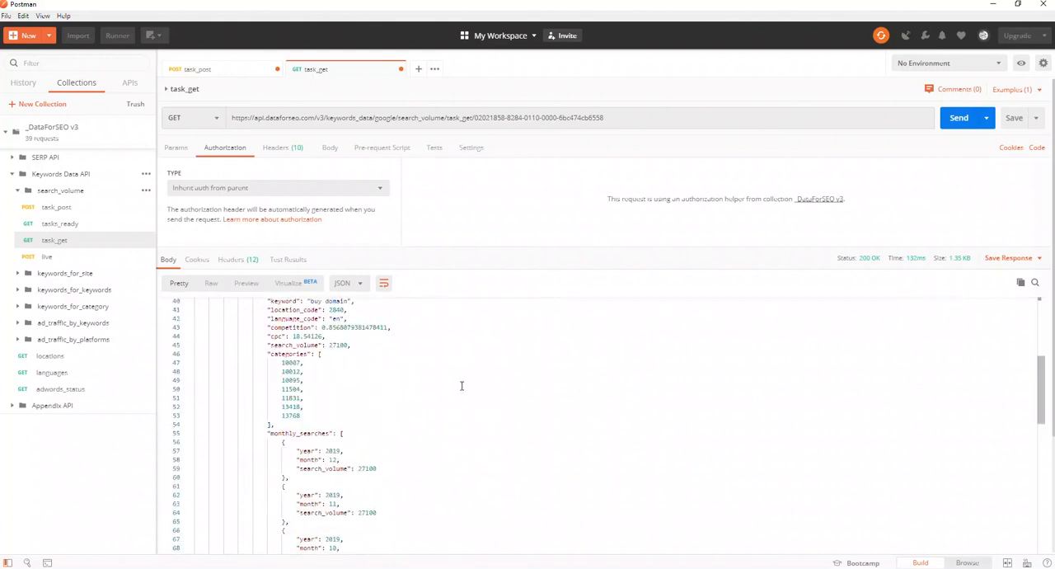
scroll("down", 3)
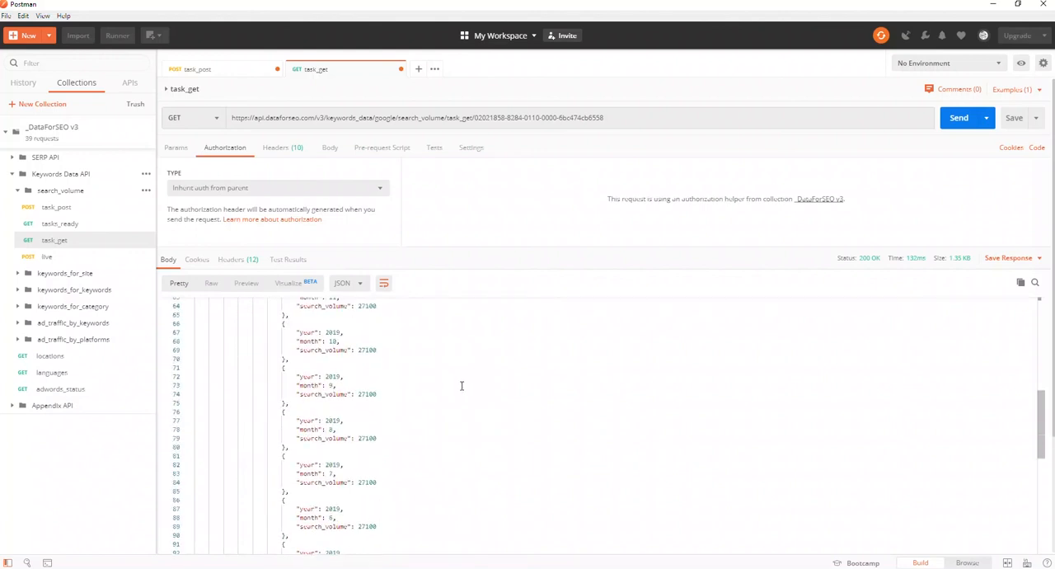
scroll("down", 3)
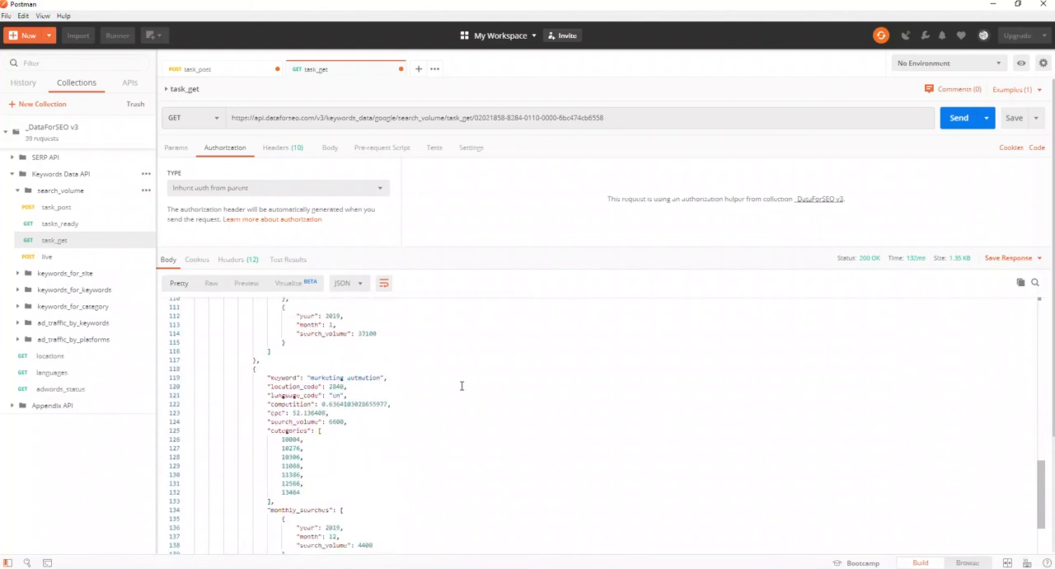
scroll("down", 3)
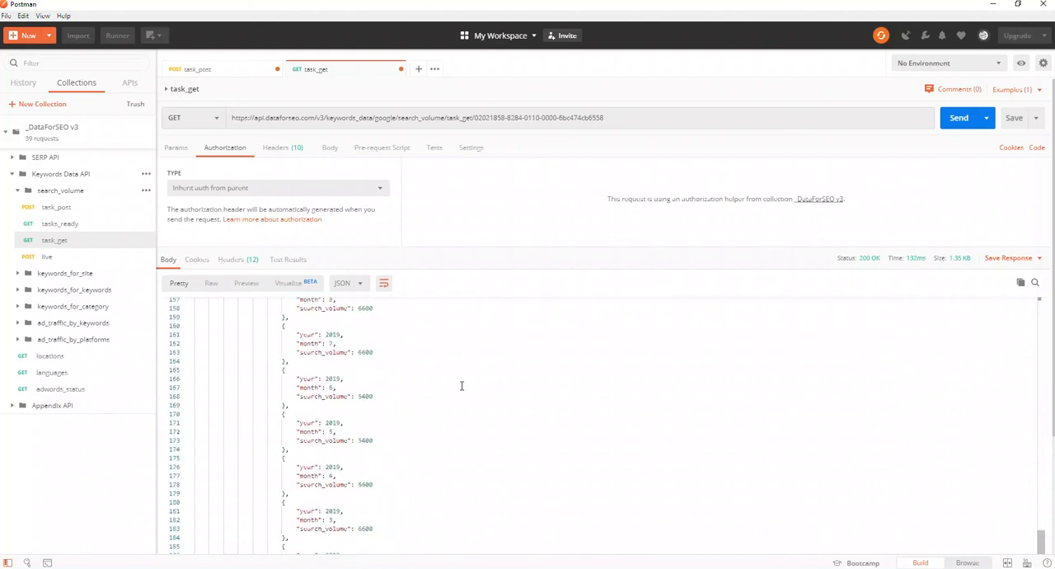
scroll("down", 3)
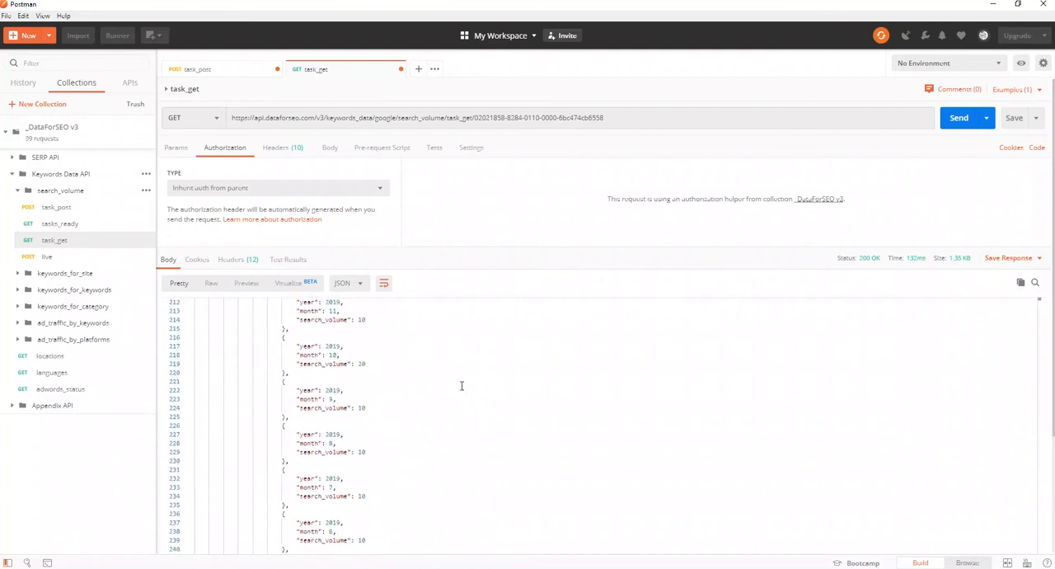
scroll("down", 3)
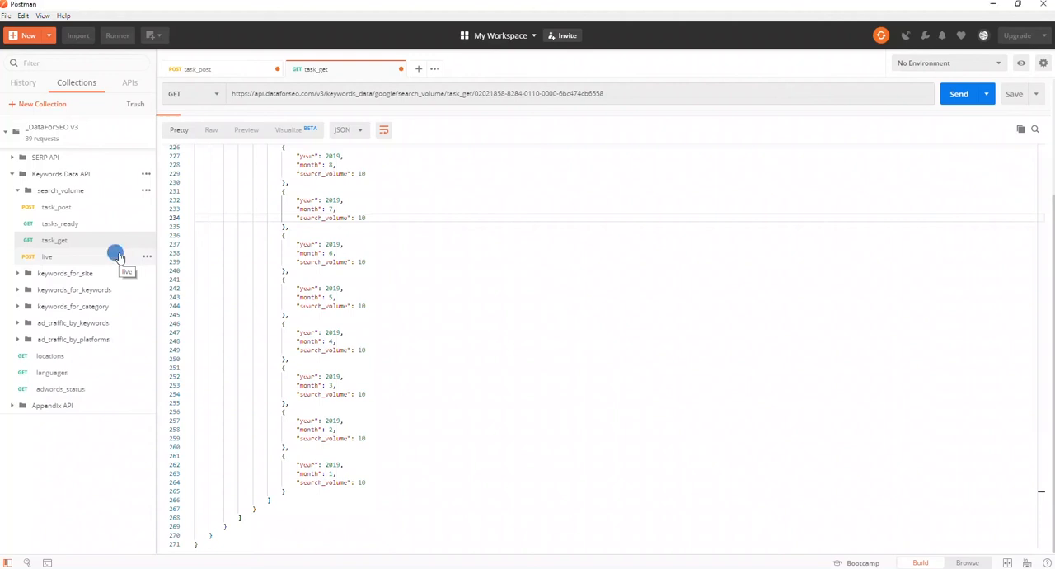
Step: Make the live search_volume request inherit collection authorization and show its keyword JSON body
left_click(47, 257)
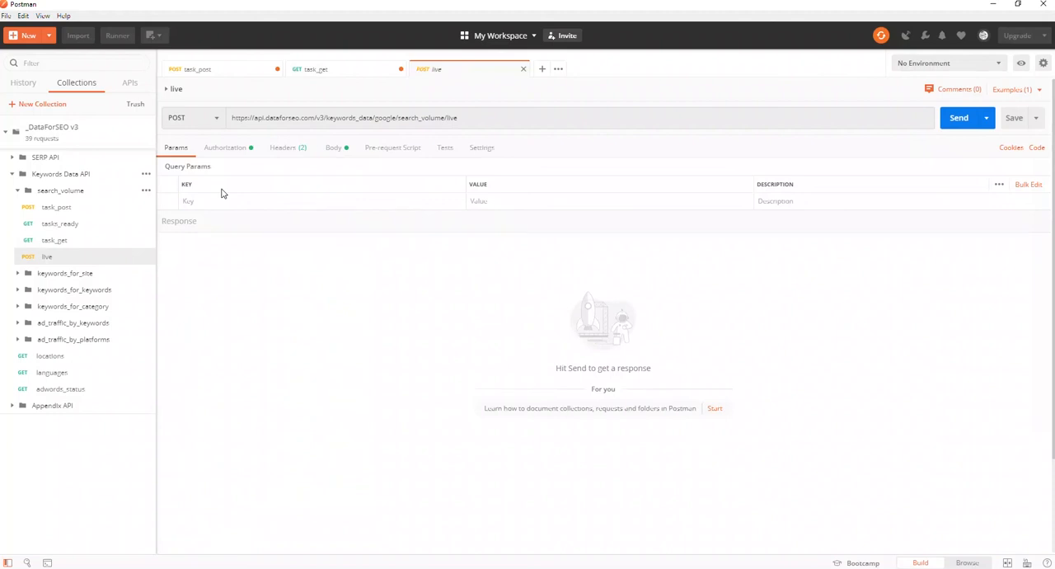
mouse_move(262, 276)
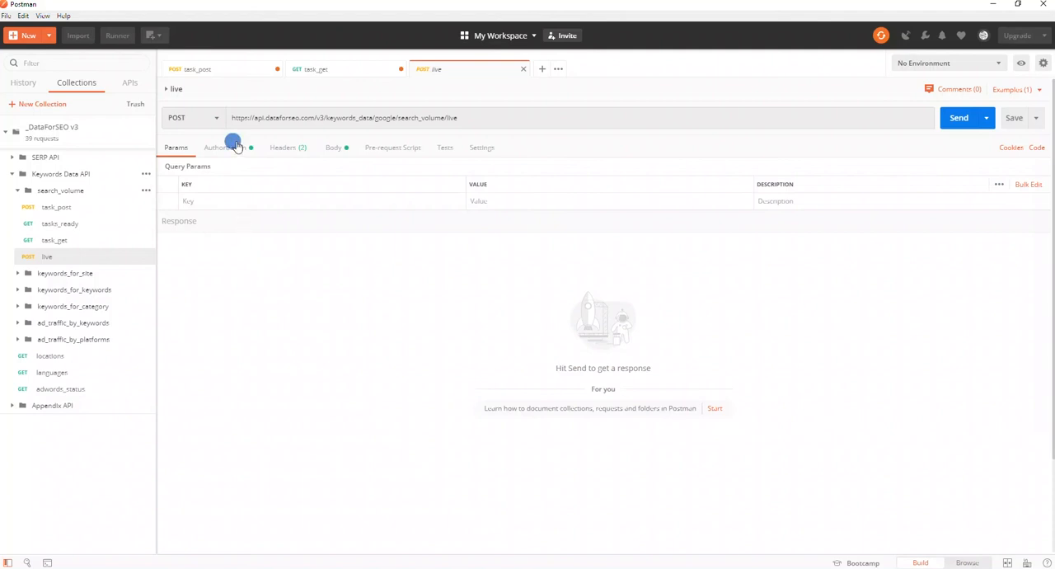
left_click(223, 148)
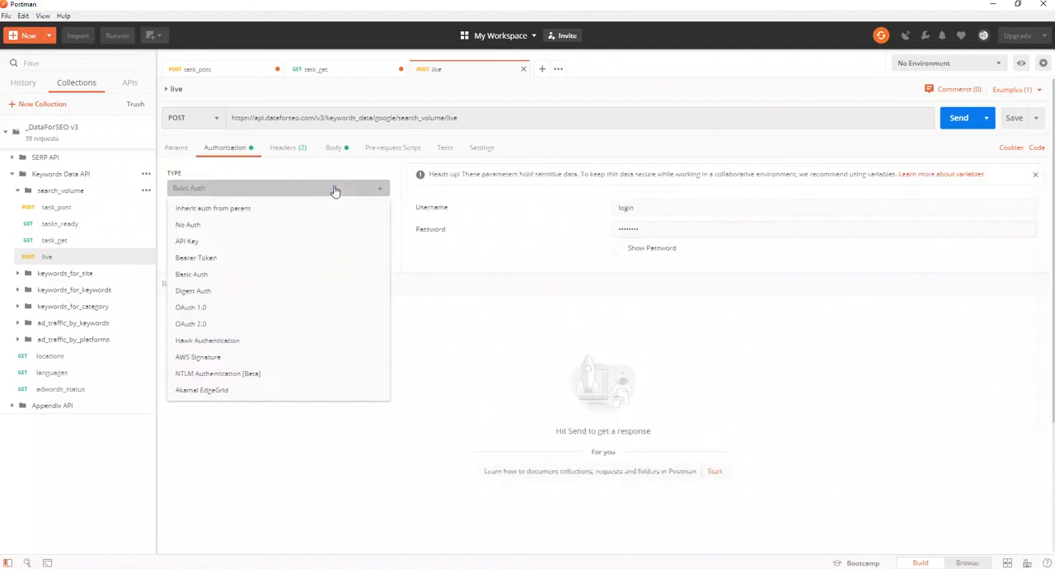
left_click(212, 208)
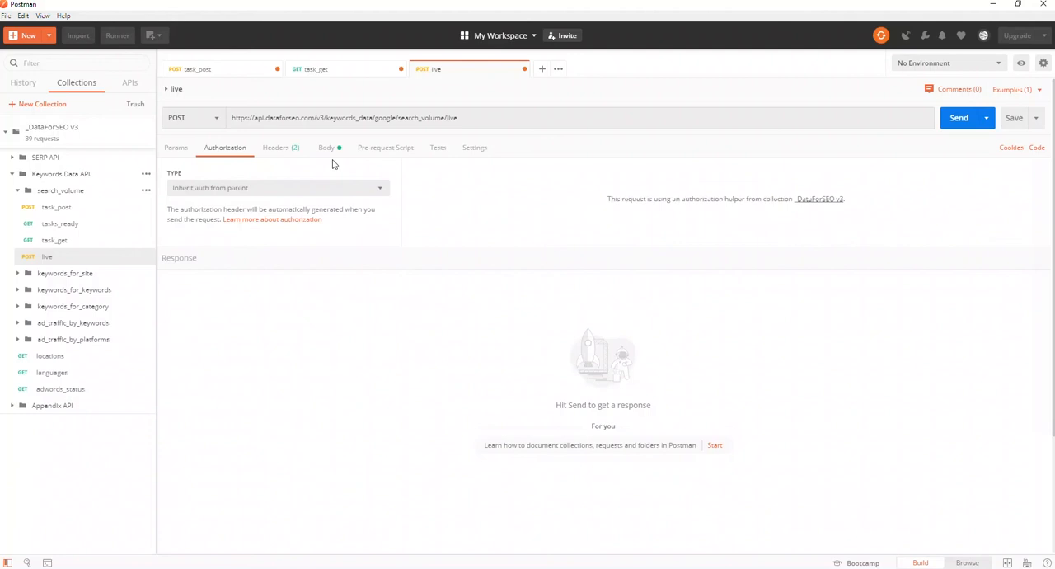
left_click(326, 149)
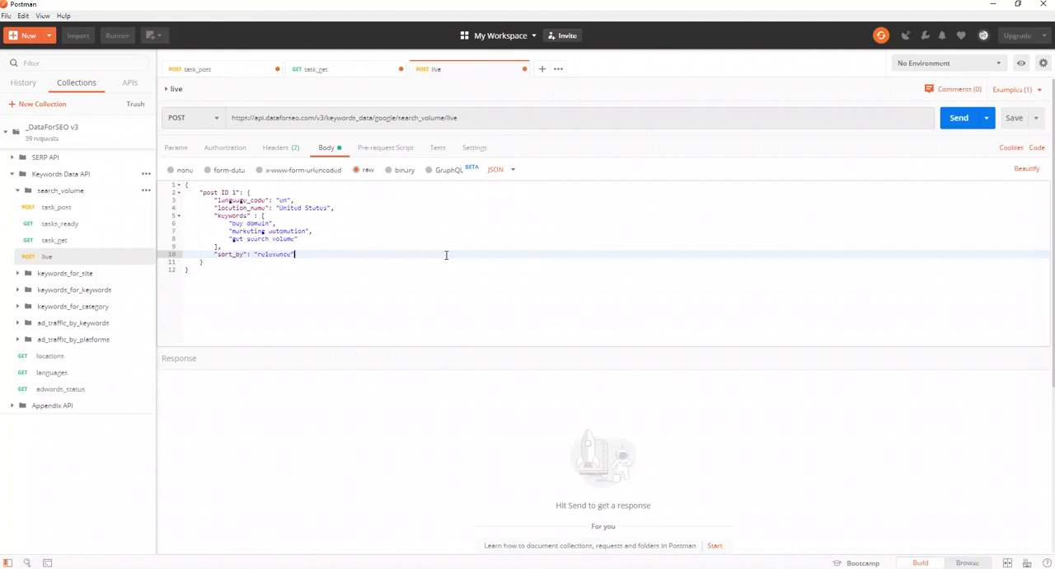
mouse_move(959, 118)
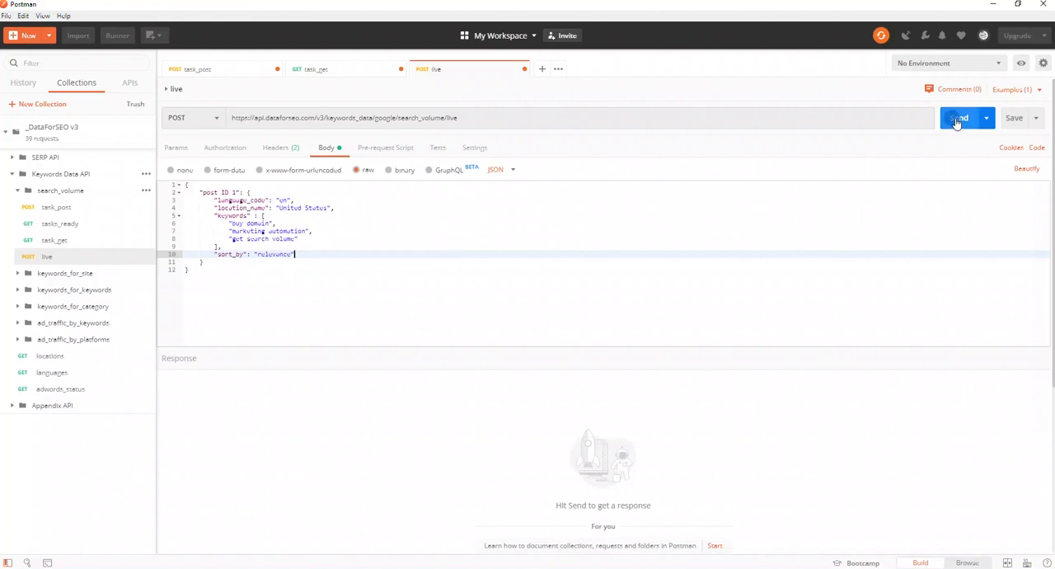
Step: Send the live request and review search volumes and monthly searches for the three keywords
left_click(963, 117)
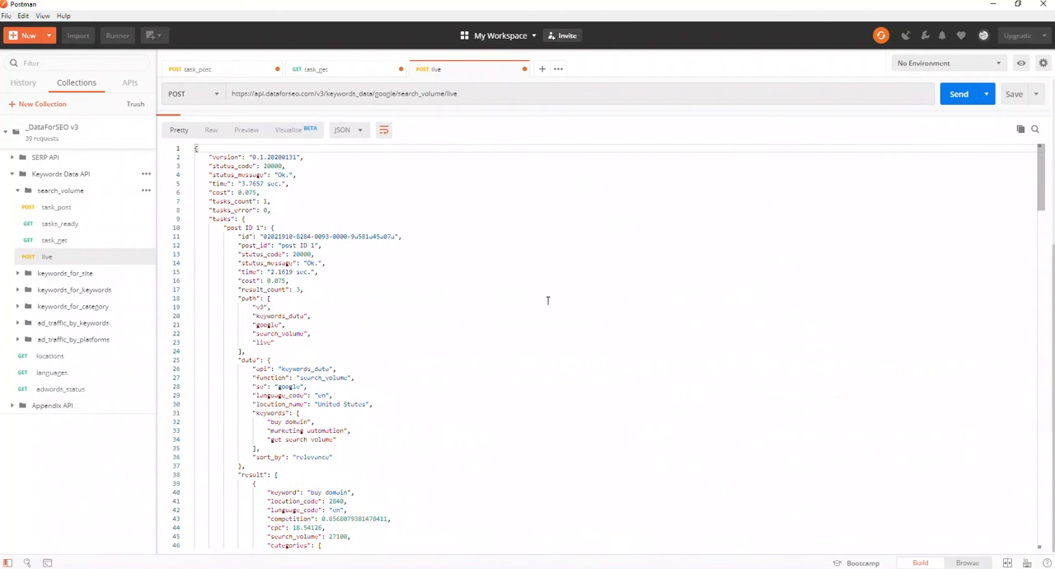
scroll("down", 3)
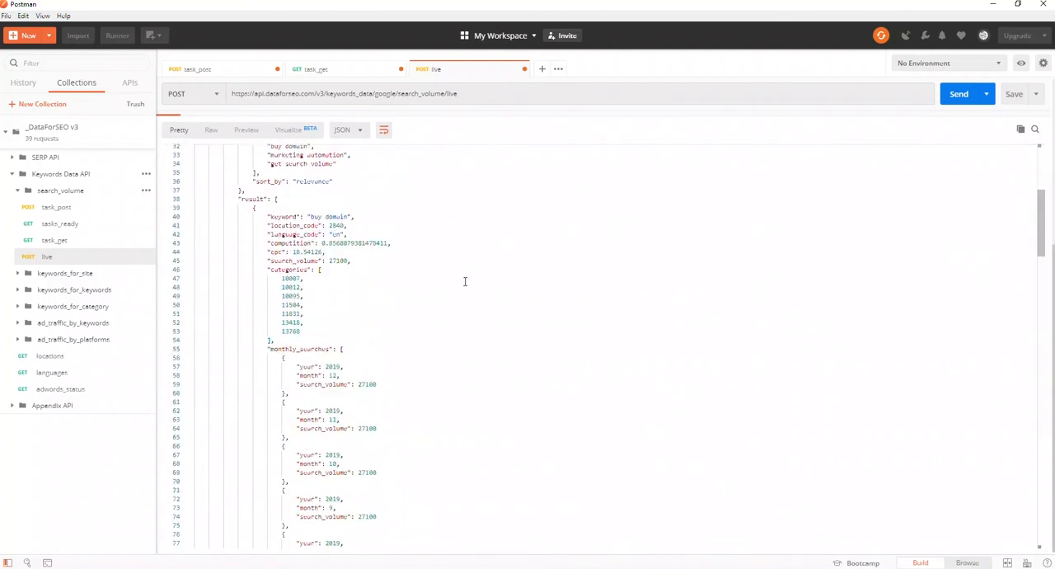
scroll("down", 3)
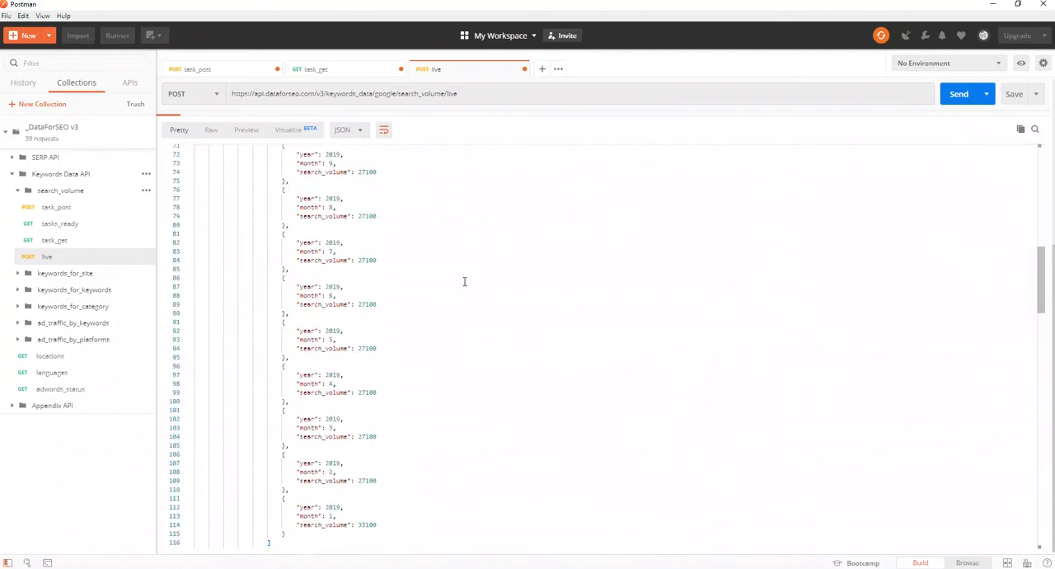
scroll("down", 3)
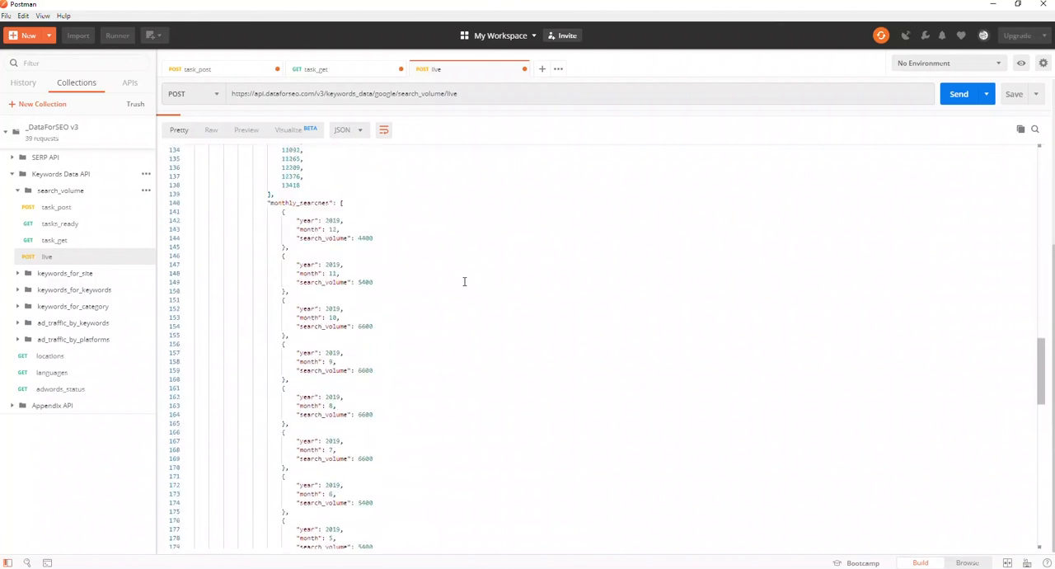
scroll("down", 3)
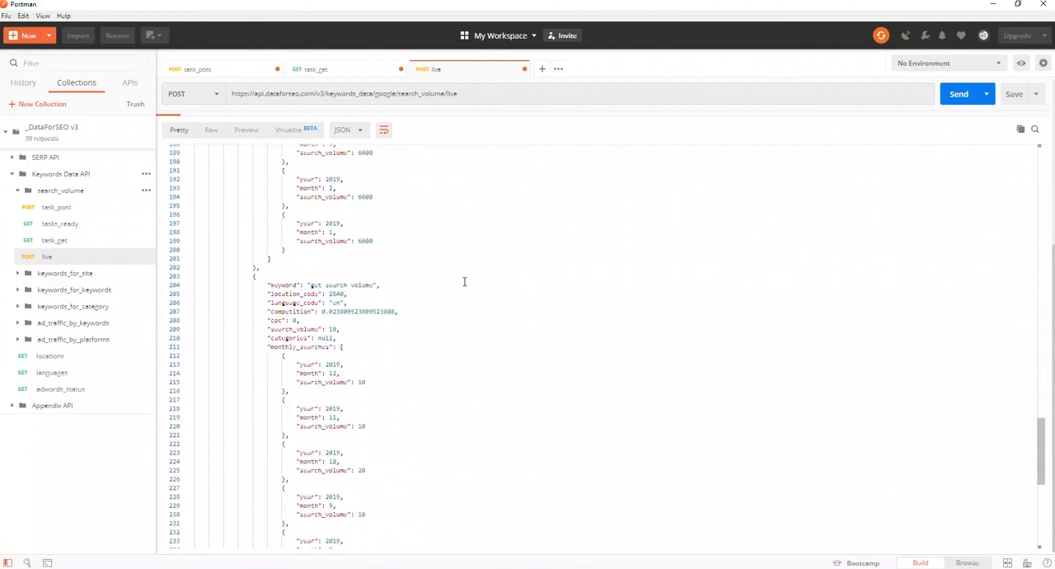
scroll("down", 3)
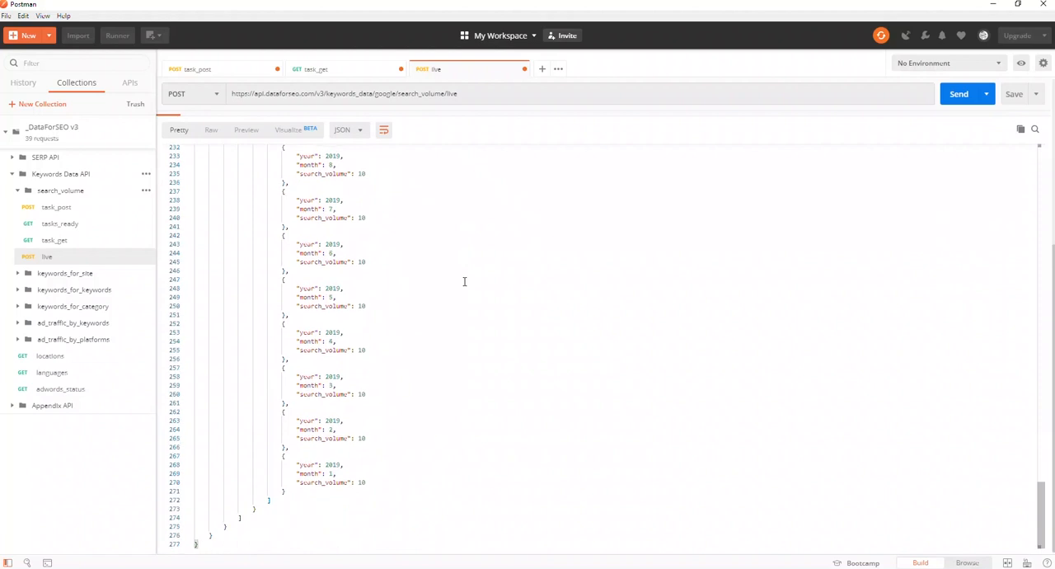